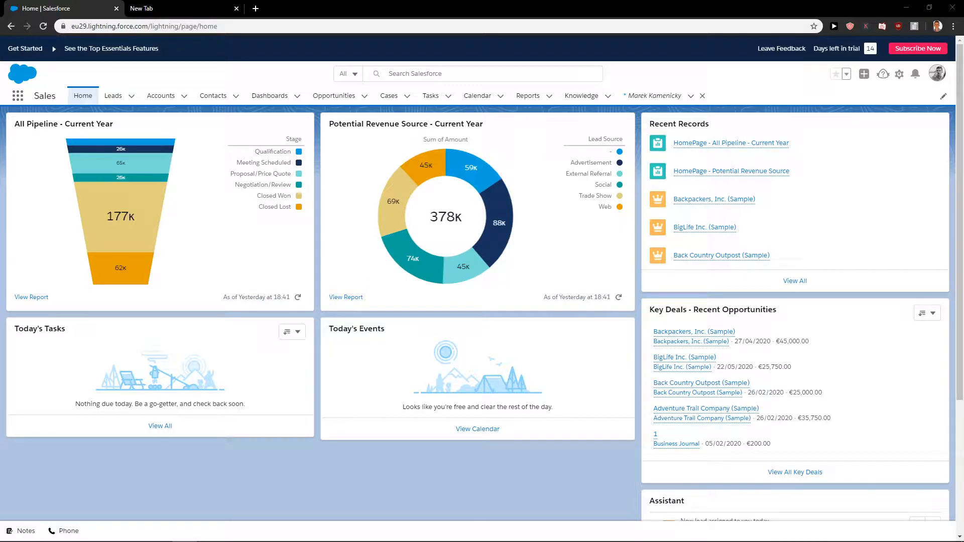
mouse_move(937, 74)
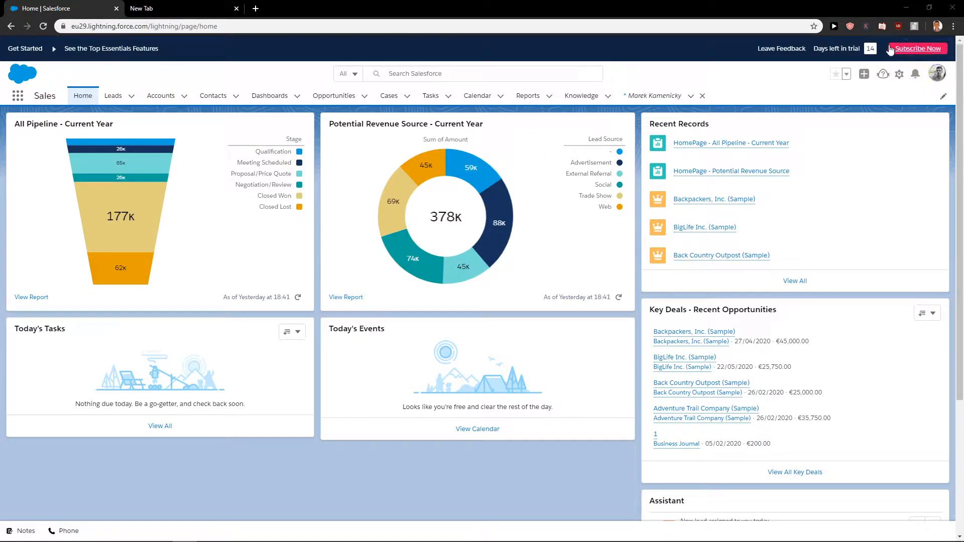
mouse_move(883, 35)
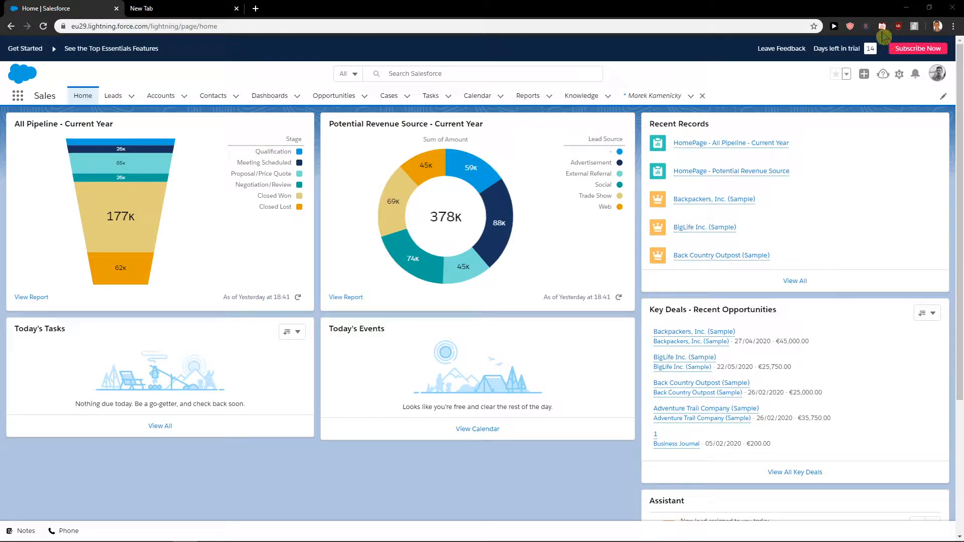
mouse_move(872, 76)
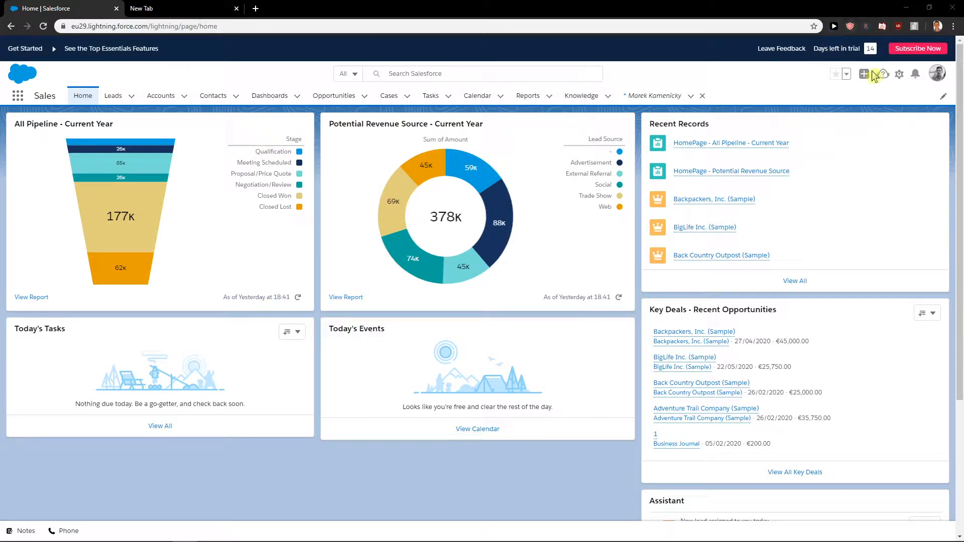
Go to the org's Setup home and filter Quick Find with 'sess'
click(900, 73)
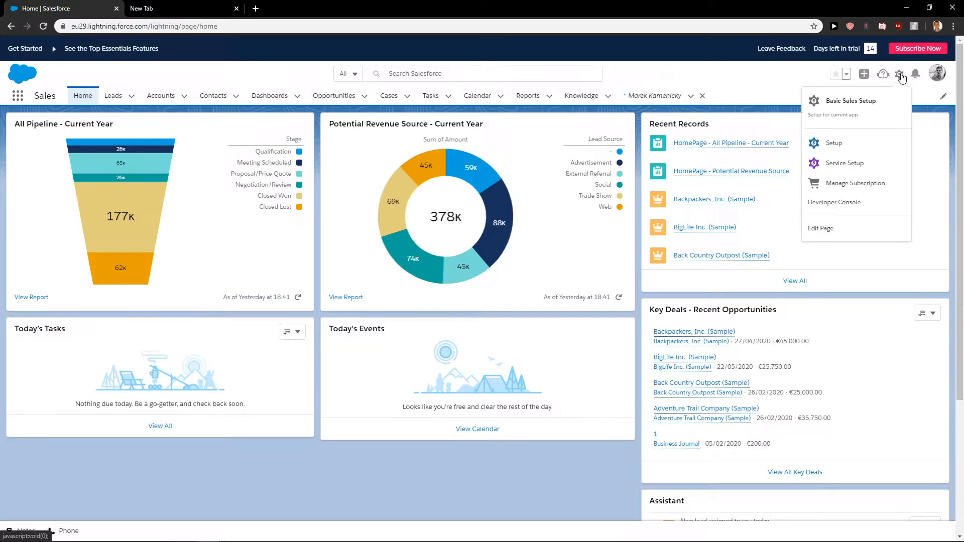
click(834, 143)
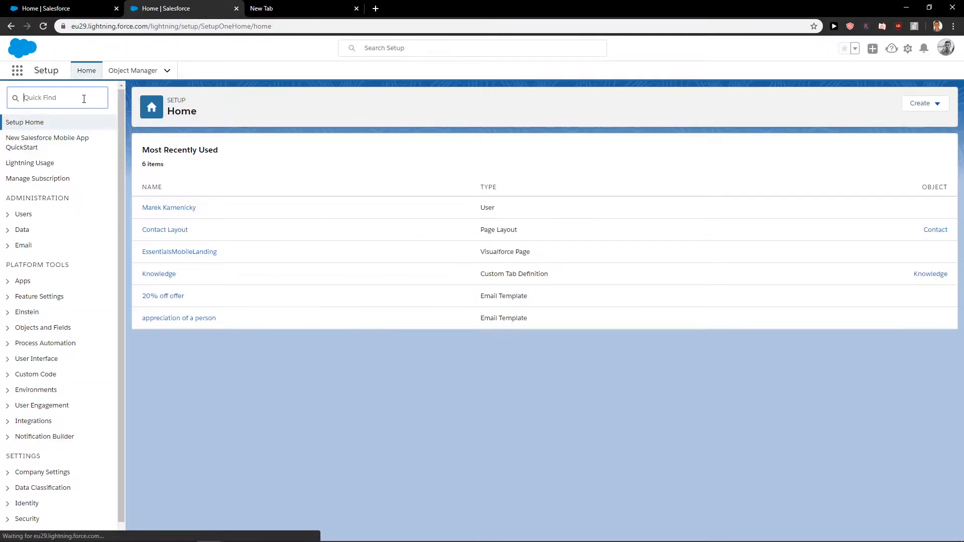
text(sess)
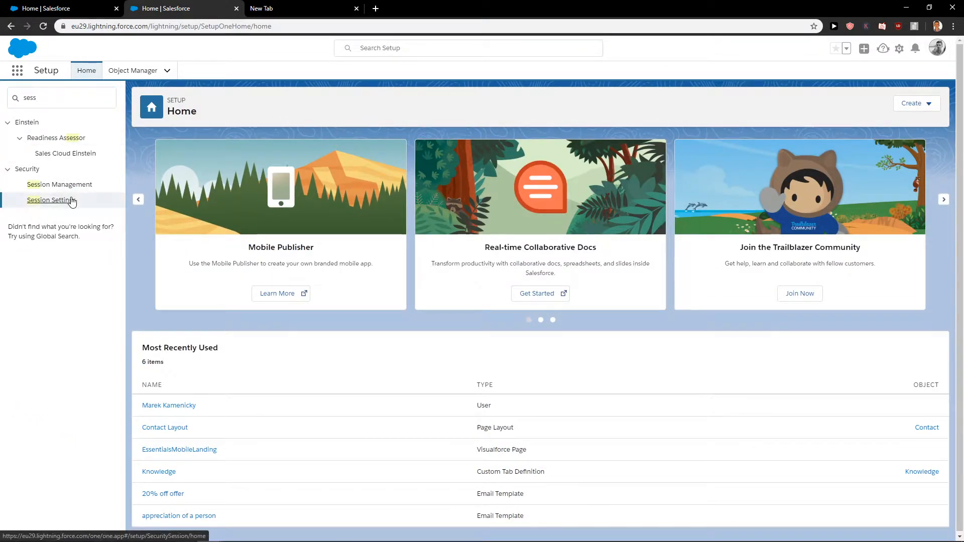
Open Session Settings under Security and locate the Session Timeout section
click(50, 200)
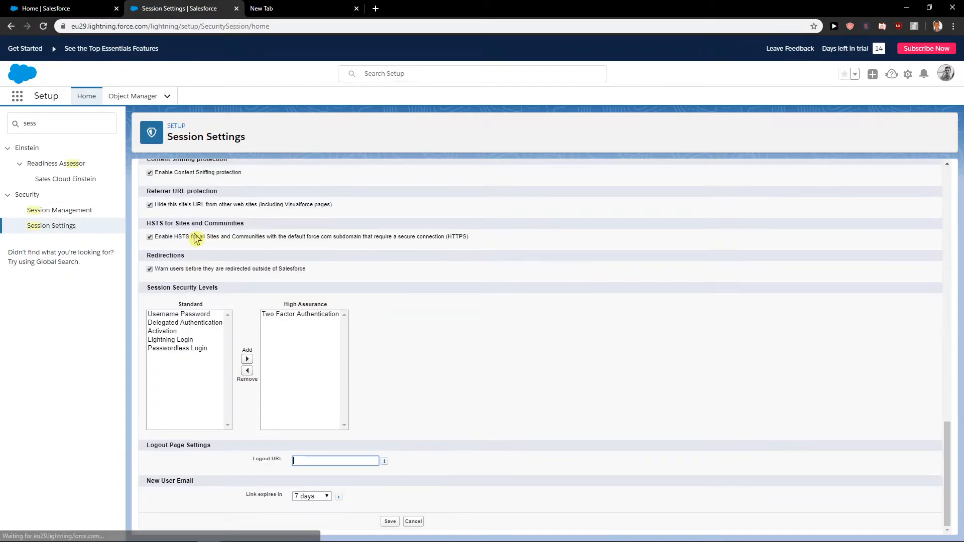
scroll(up, 3)
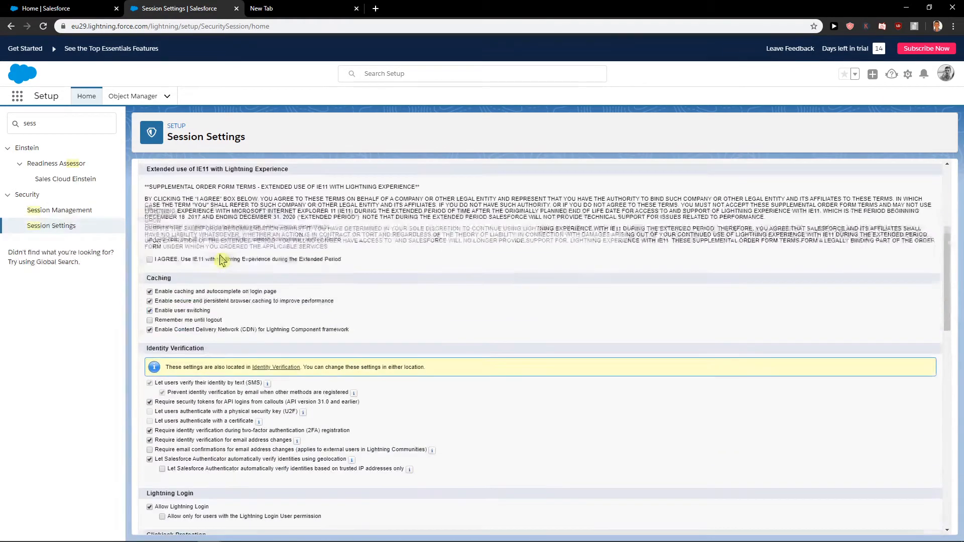
scroll(up, 3)
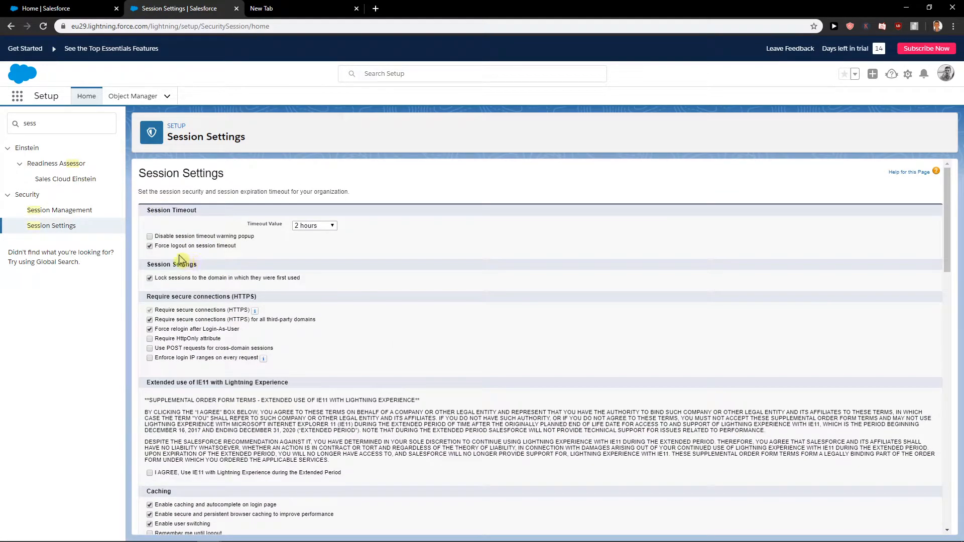
double_click(171, 210)
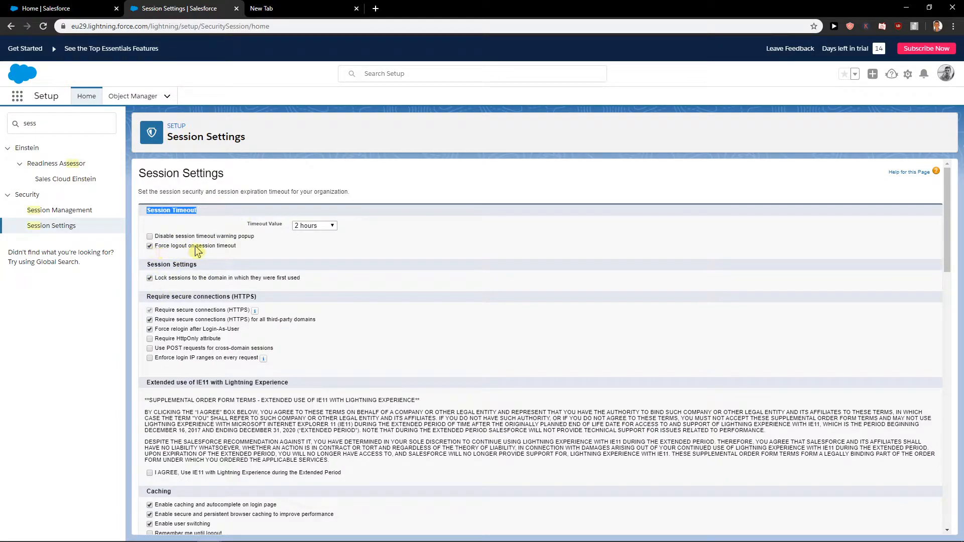
Uncheck 'Force logout on session timeout' and expand the Timeout Value list (currently 2 hours)
click(149, 245)
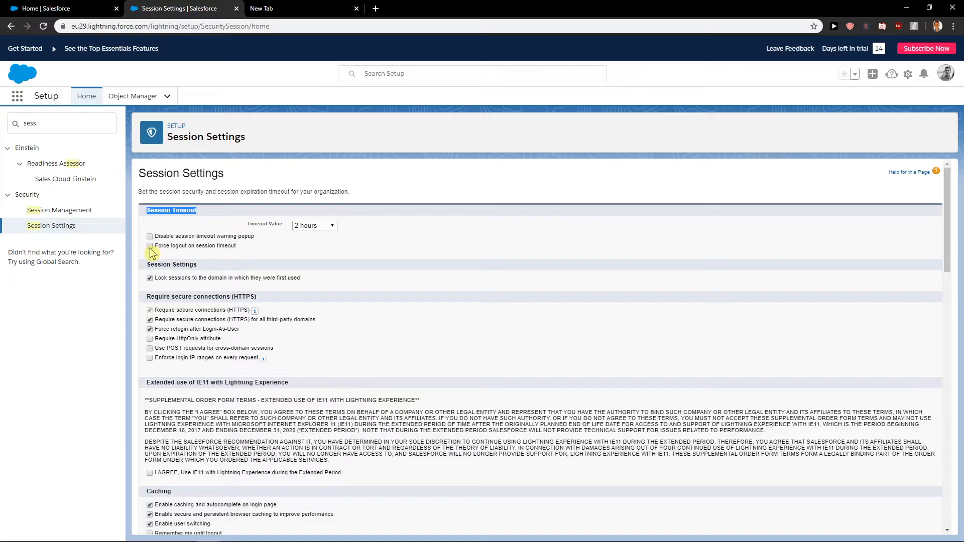
click(313, 225)
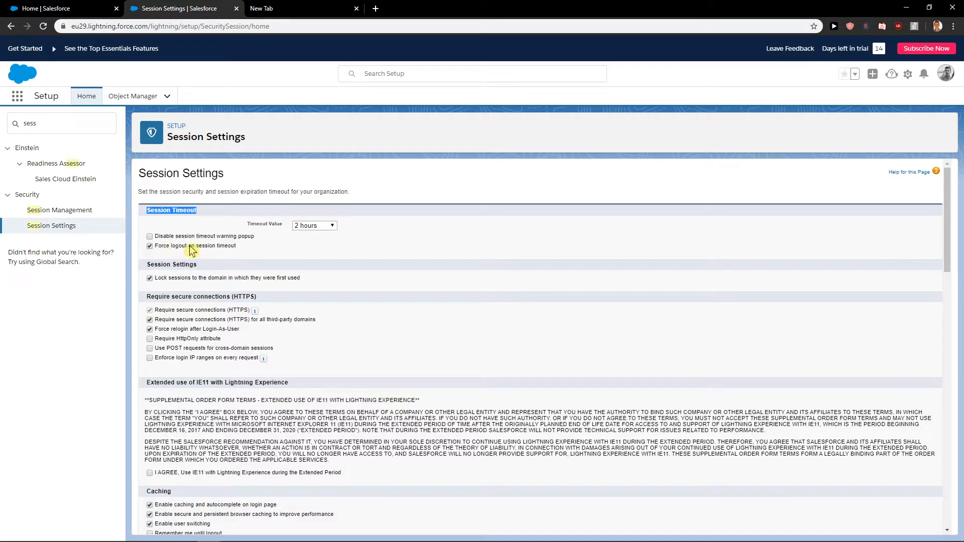
click(313, 225)
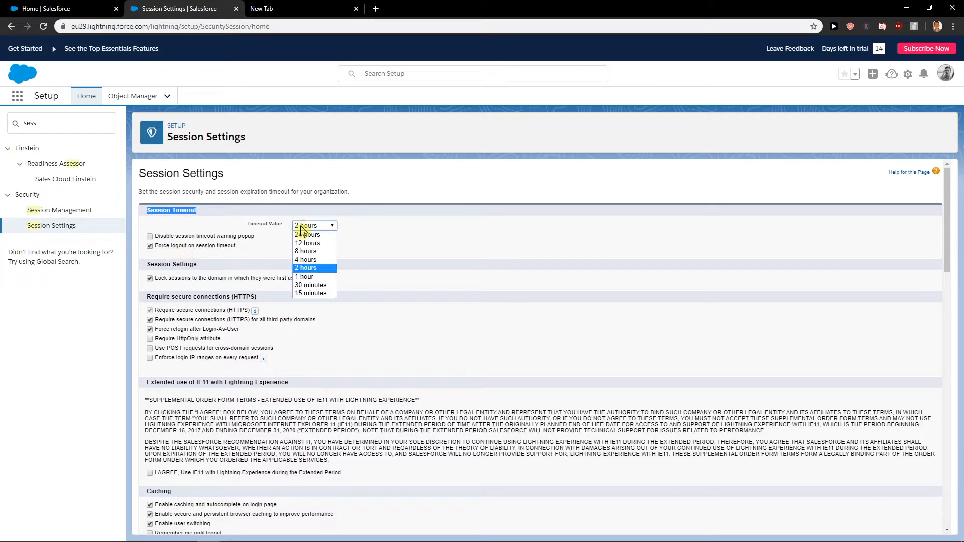
mouse_move(320, 253)
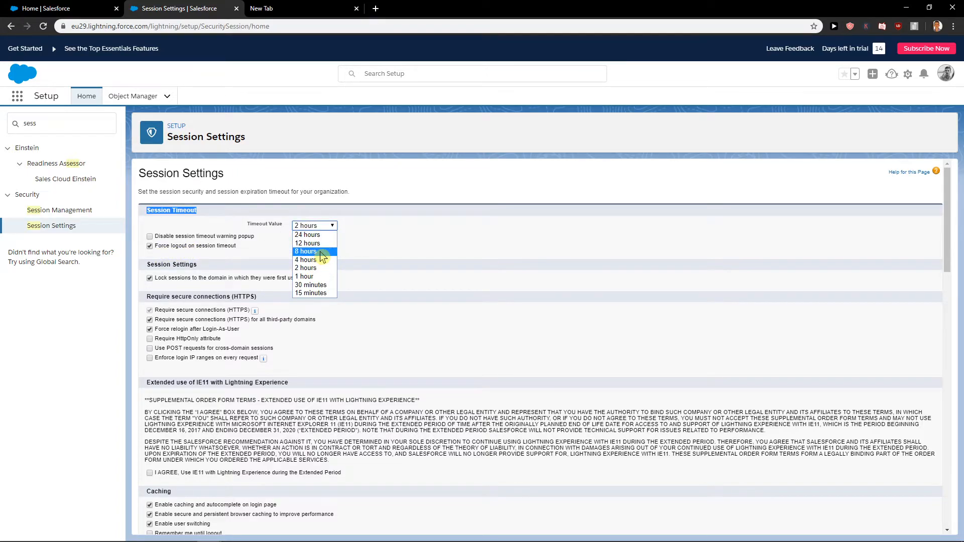